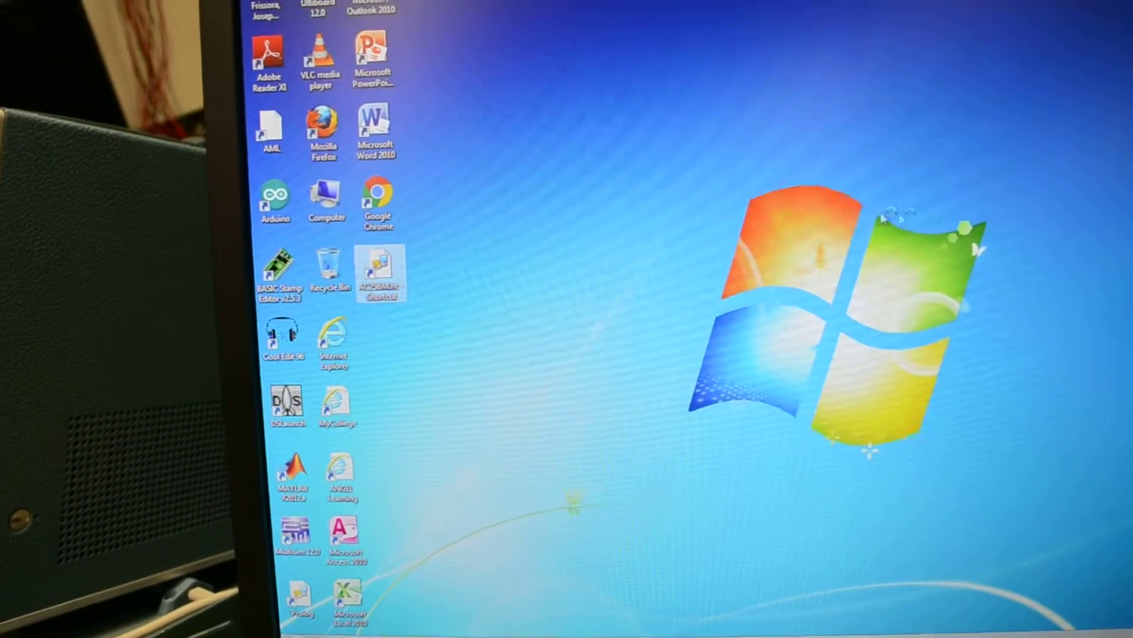
Connect the saved session so the B525 controller's start-up status report appears
double_click(379, 271)
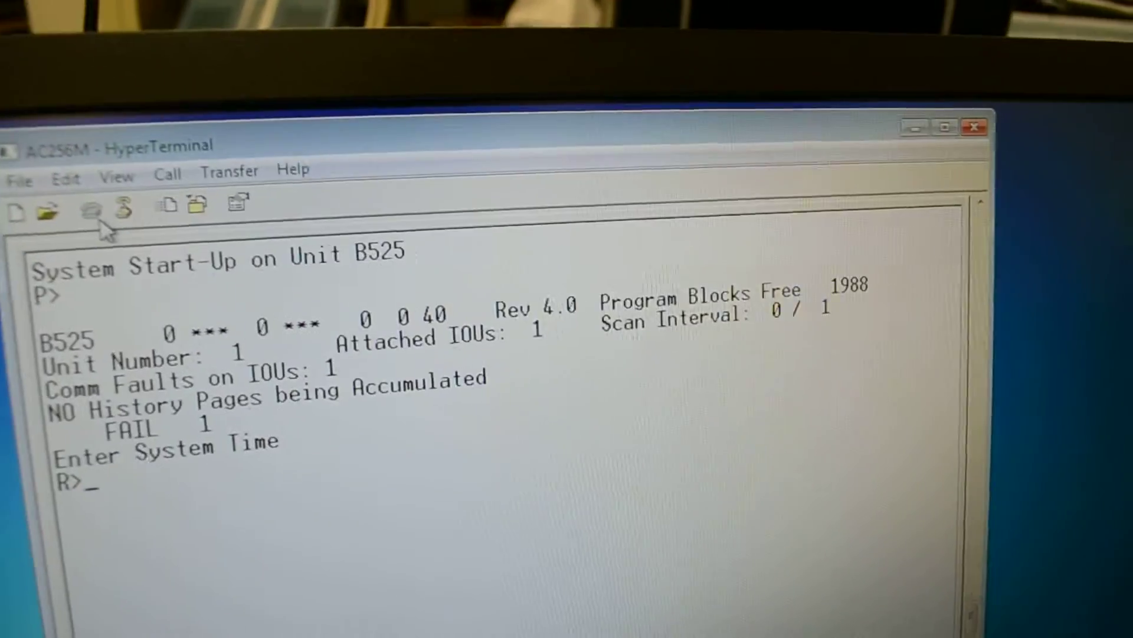
Try 'set time', 'edit 1' and 'Edit P' at the R> prompt, each rejected with an error reply
type("ser=")
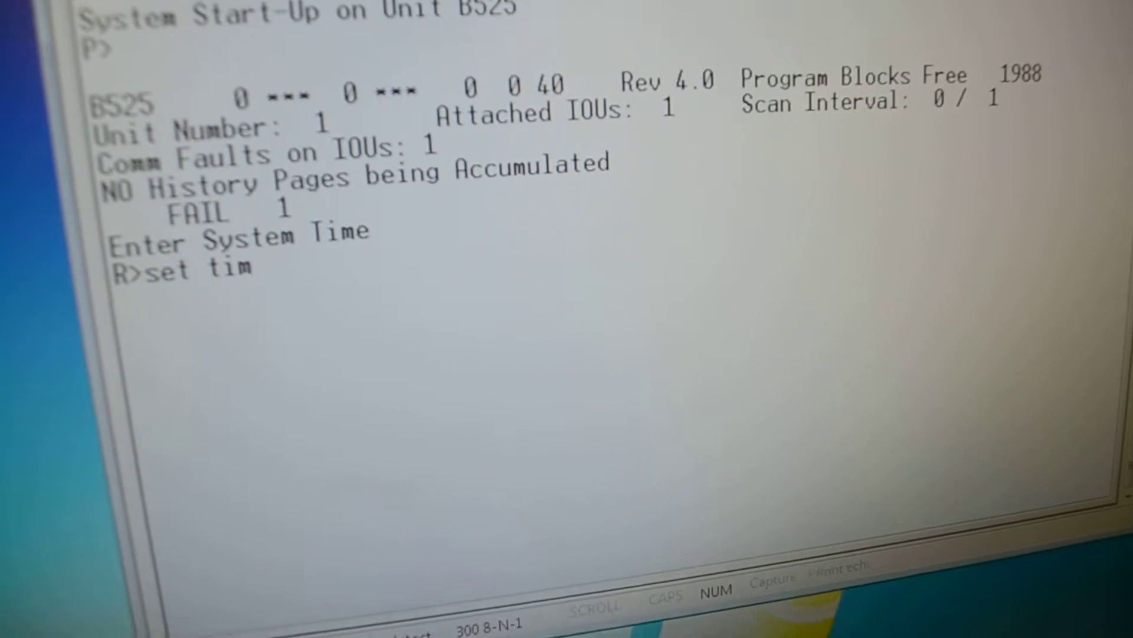
type("e")
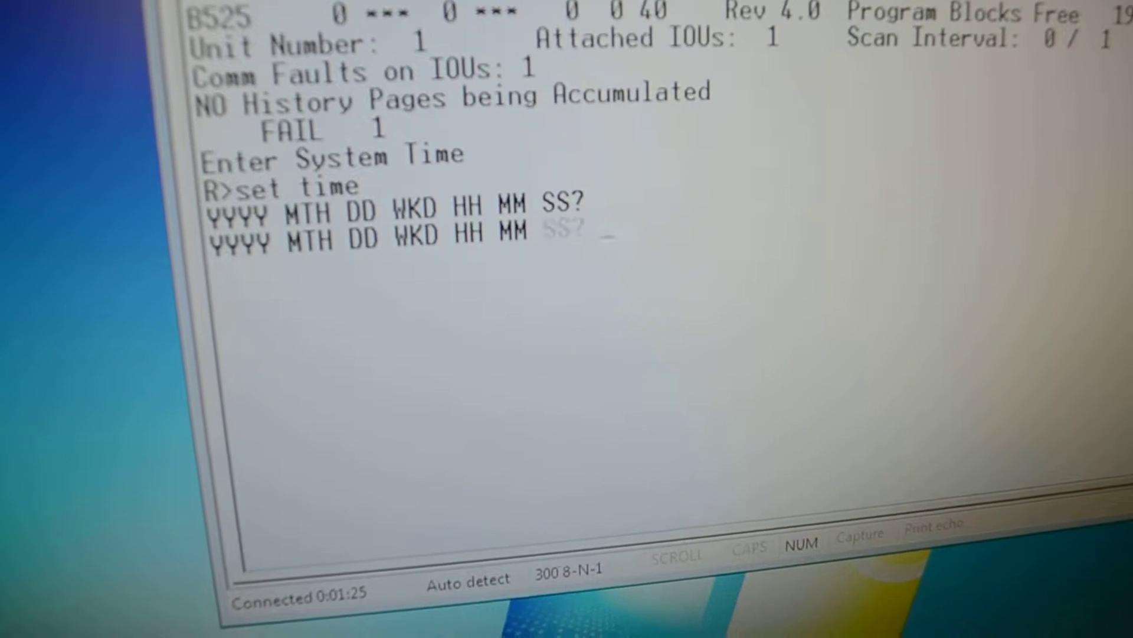
type("n")
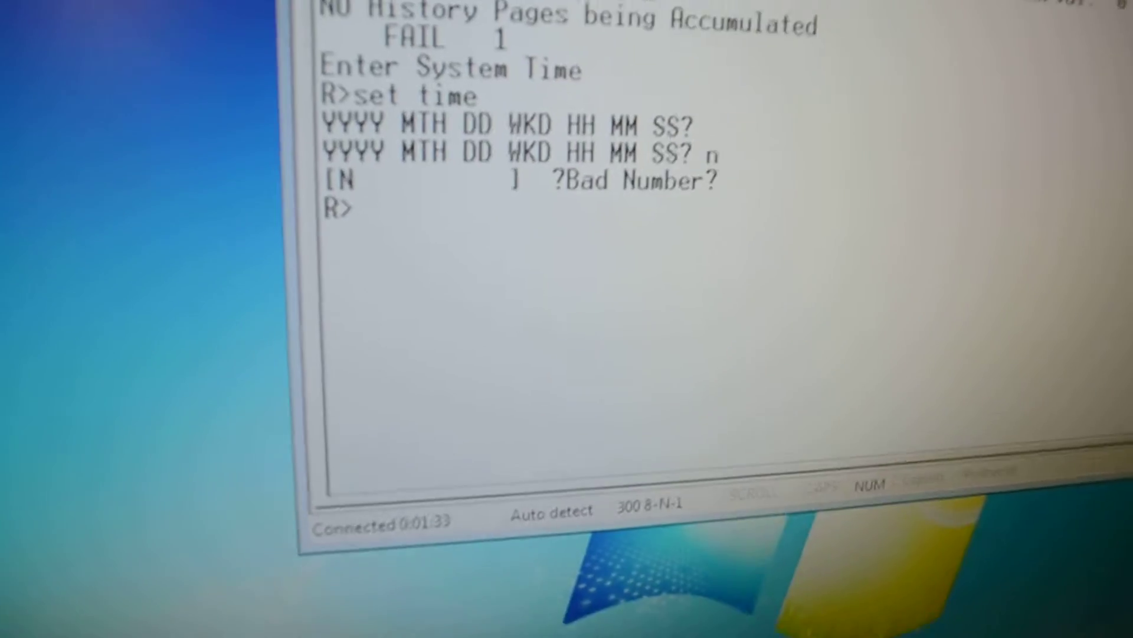
type("edit 1")
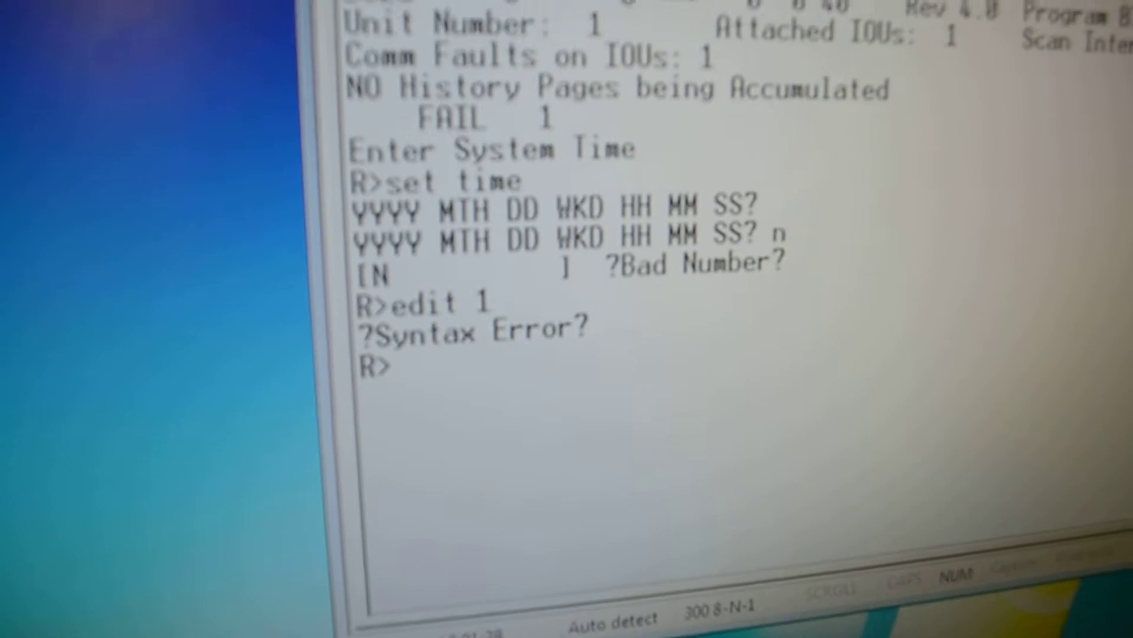
type("Edit")
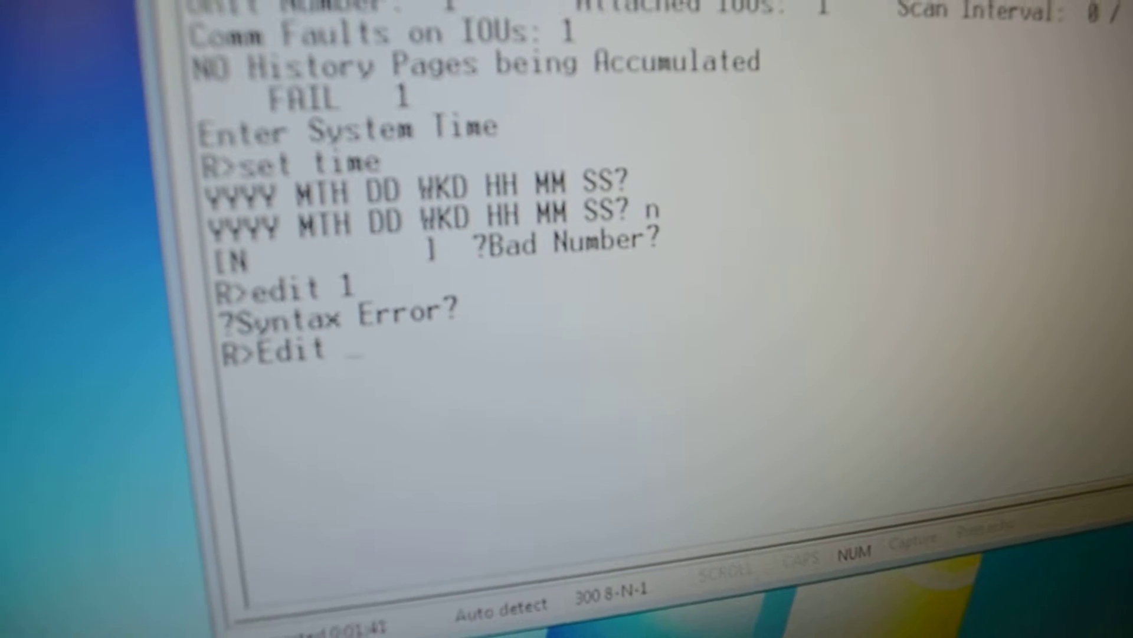
type("P")
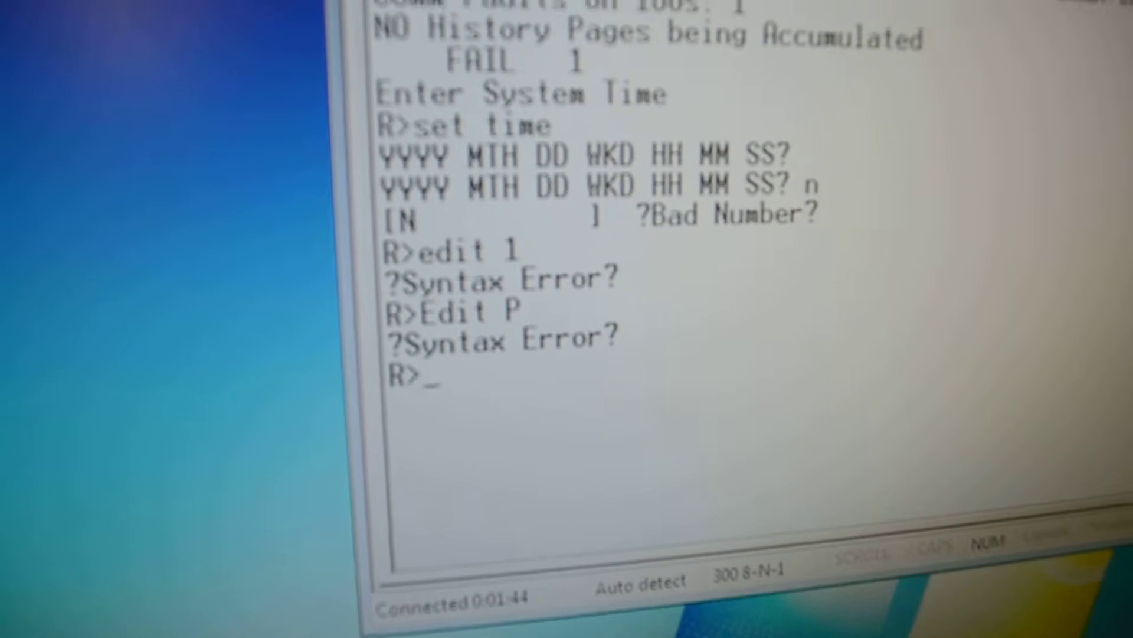
Try the abbreviated 'P S' command, get an Ambiguous Keyword reply, and enter 'print status'
type("P S")
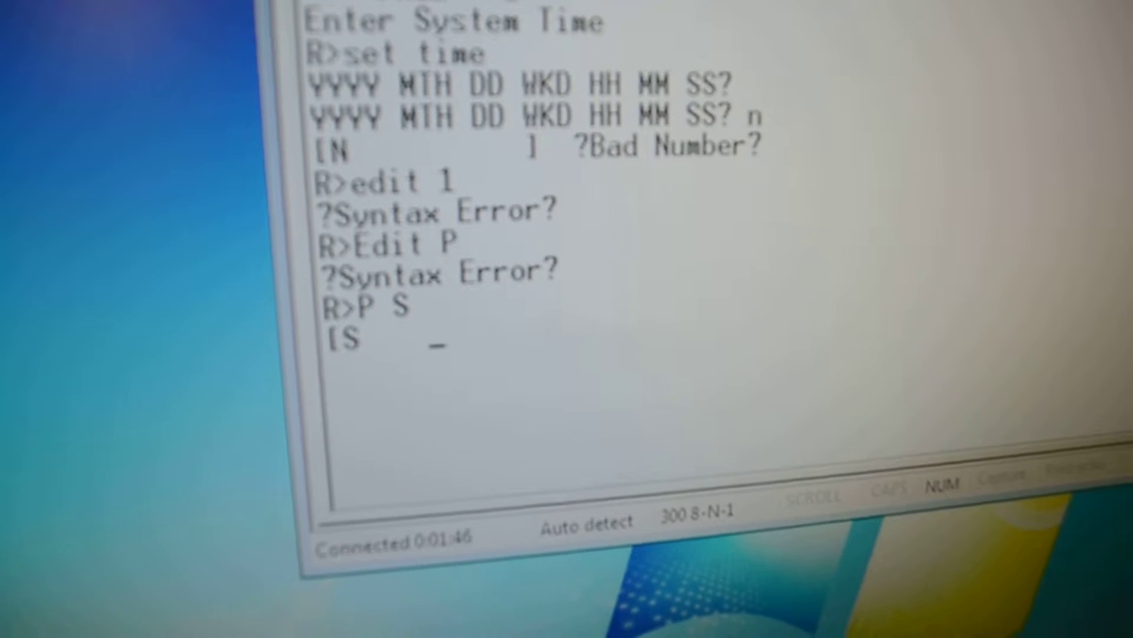
key("Return")
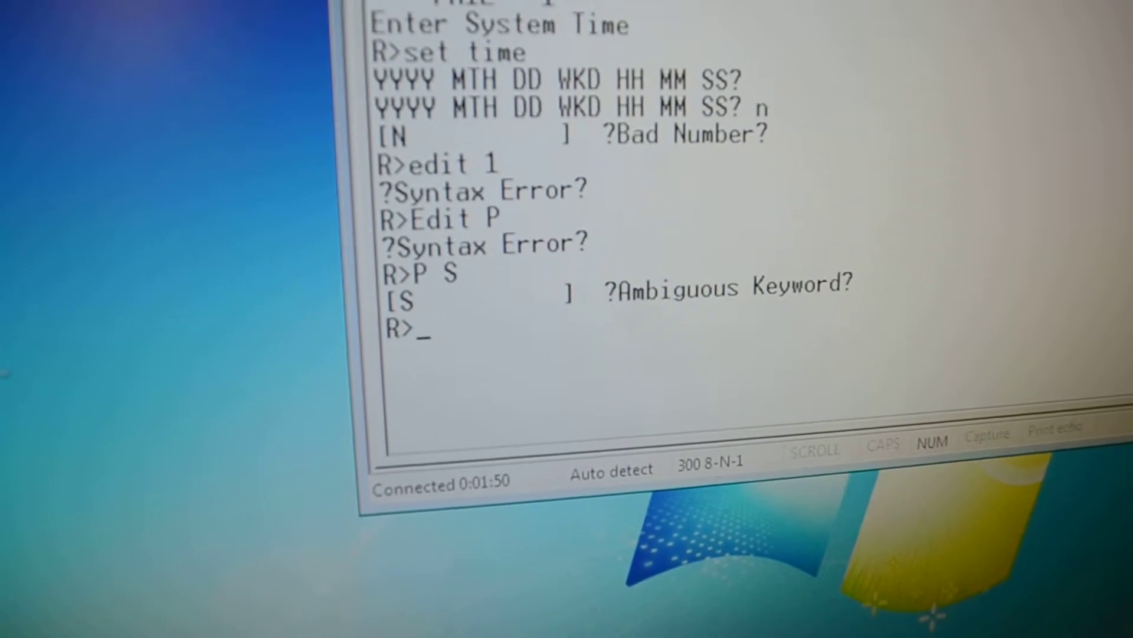
type("print status")
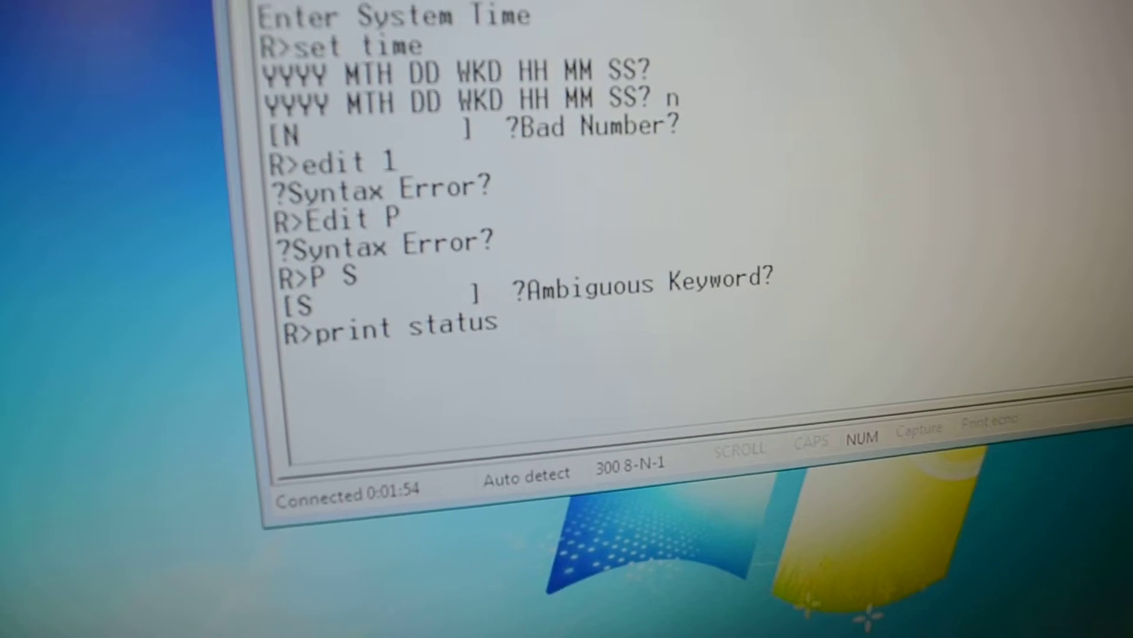
Run 'print status' for the B525 report, then request 'help' for the full command list
key("Return")
type("h")
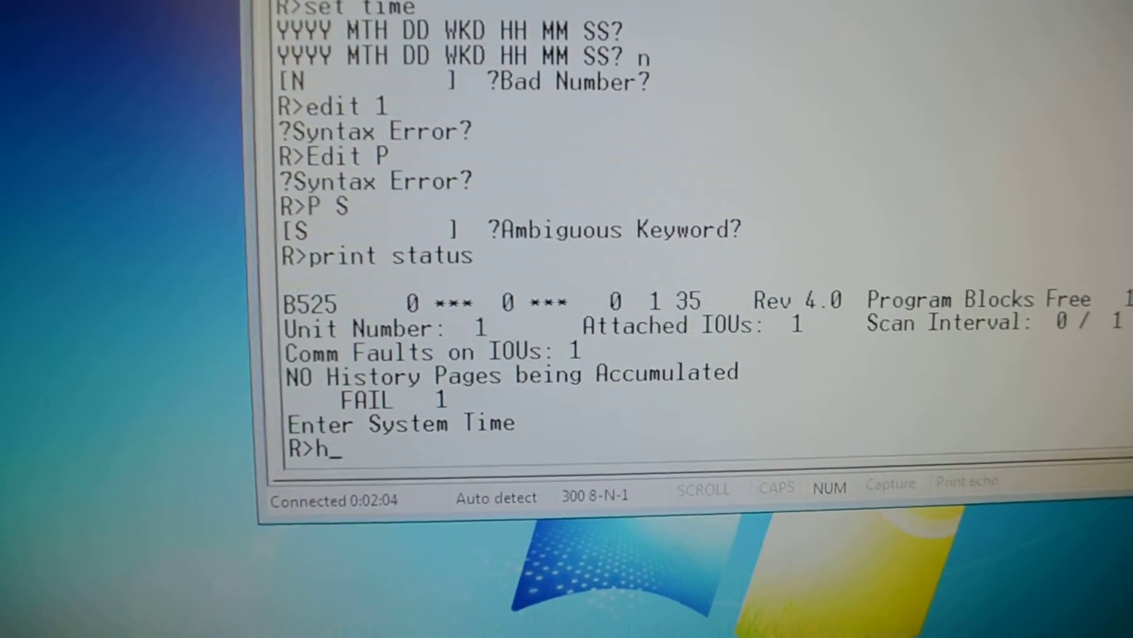
type("elp")
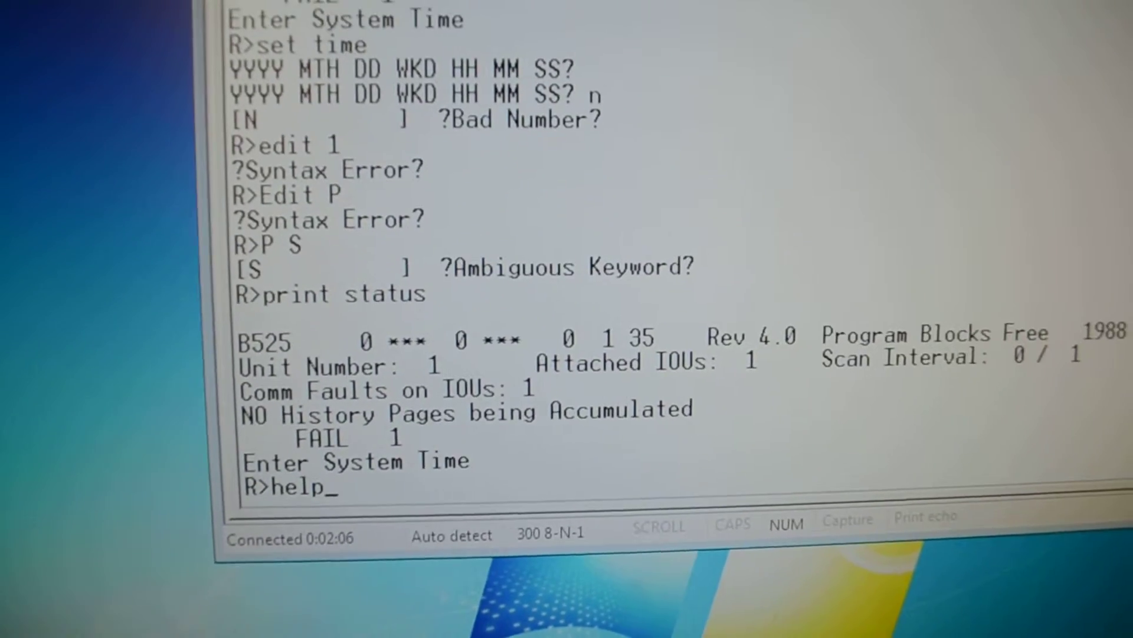
key("Return")
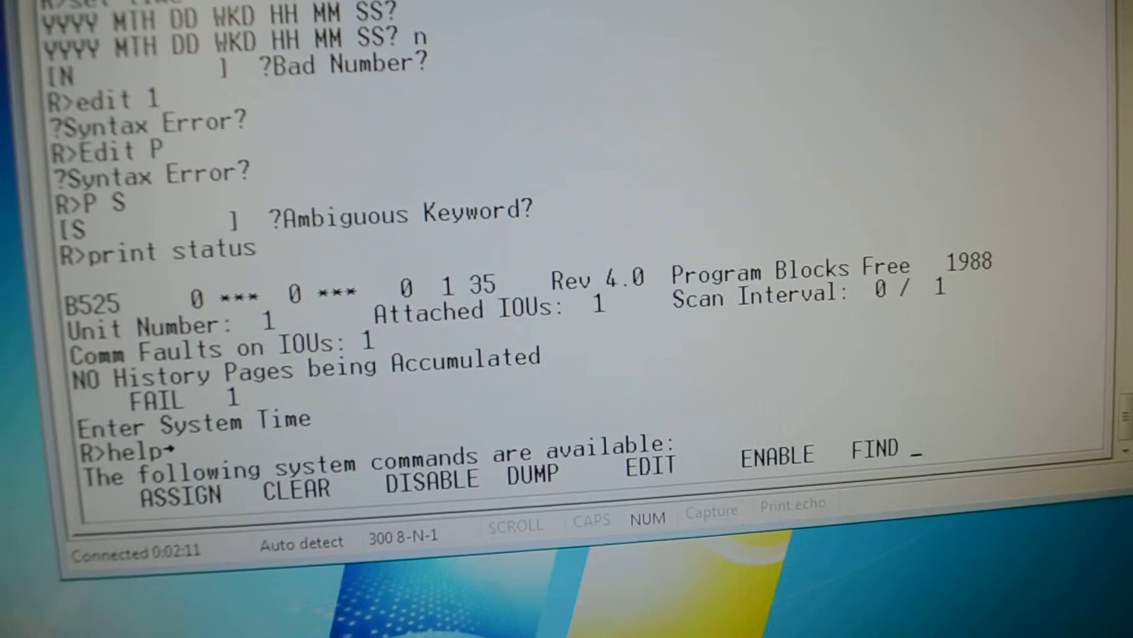
Scroll through the help listing of system commands, keyword options and editor commands
scroll("down", 3)
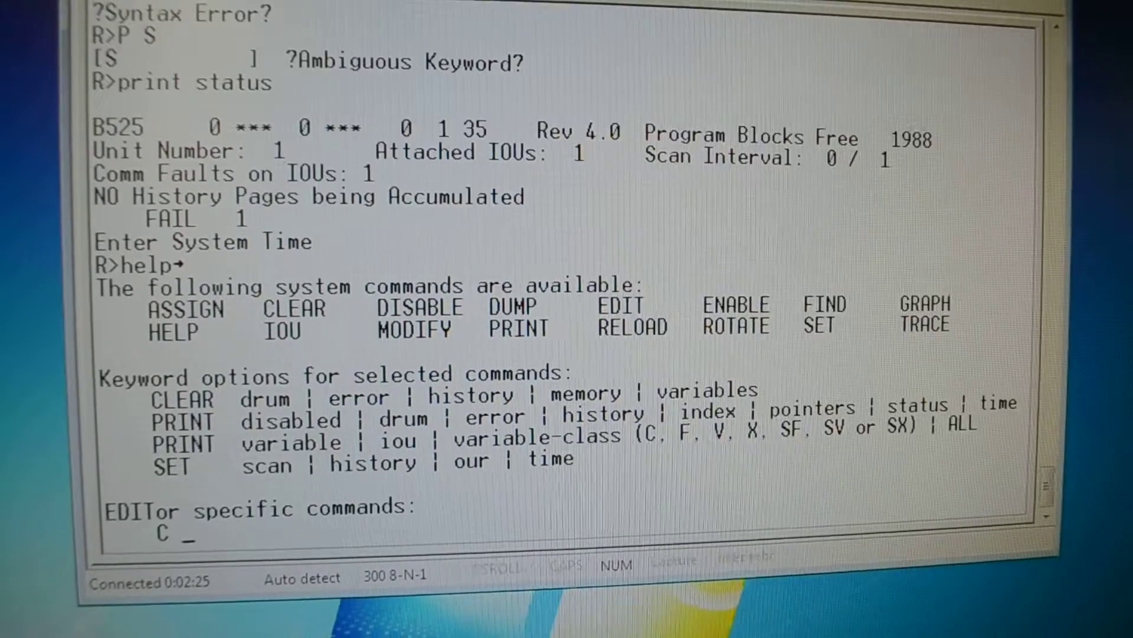
scroll("down", 3)
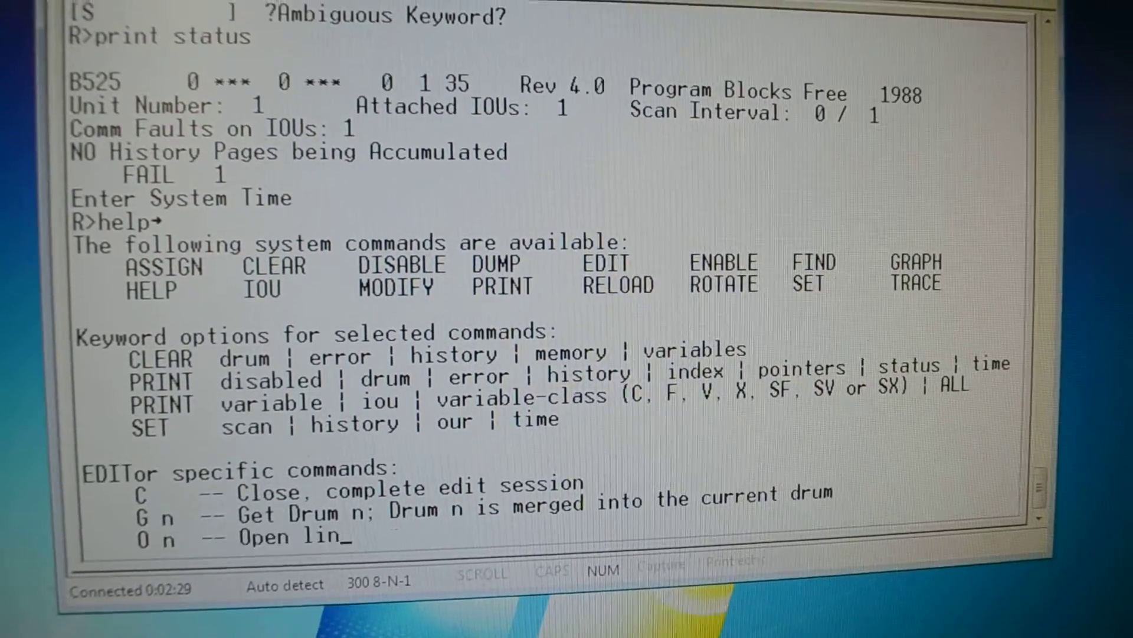
scroll("down", 3)
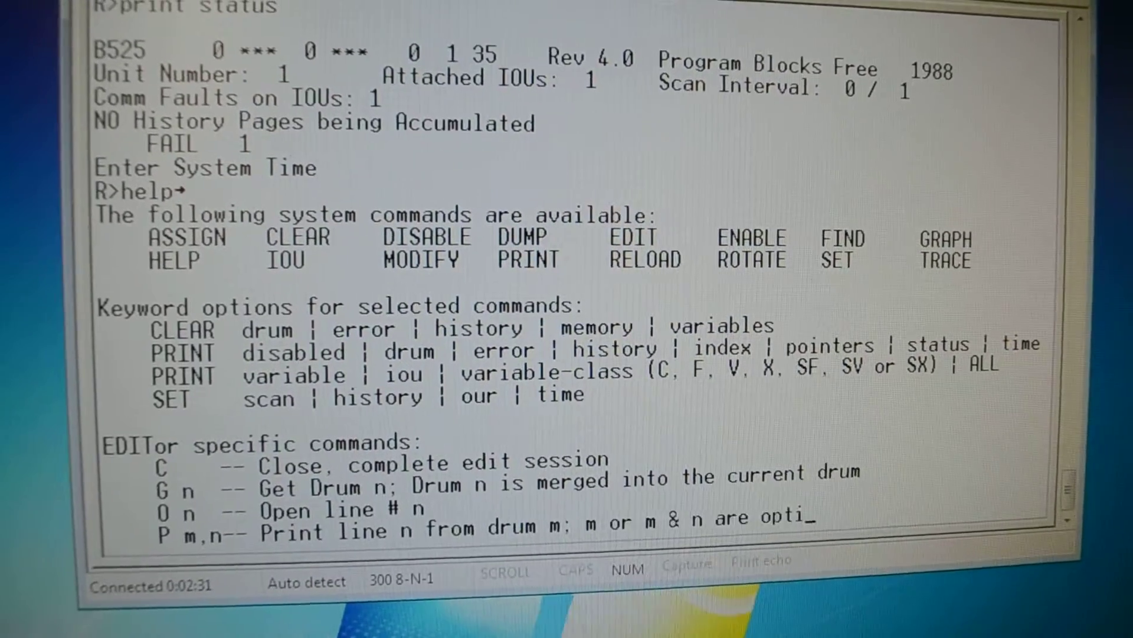
scroll("down", 3)
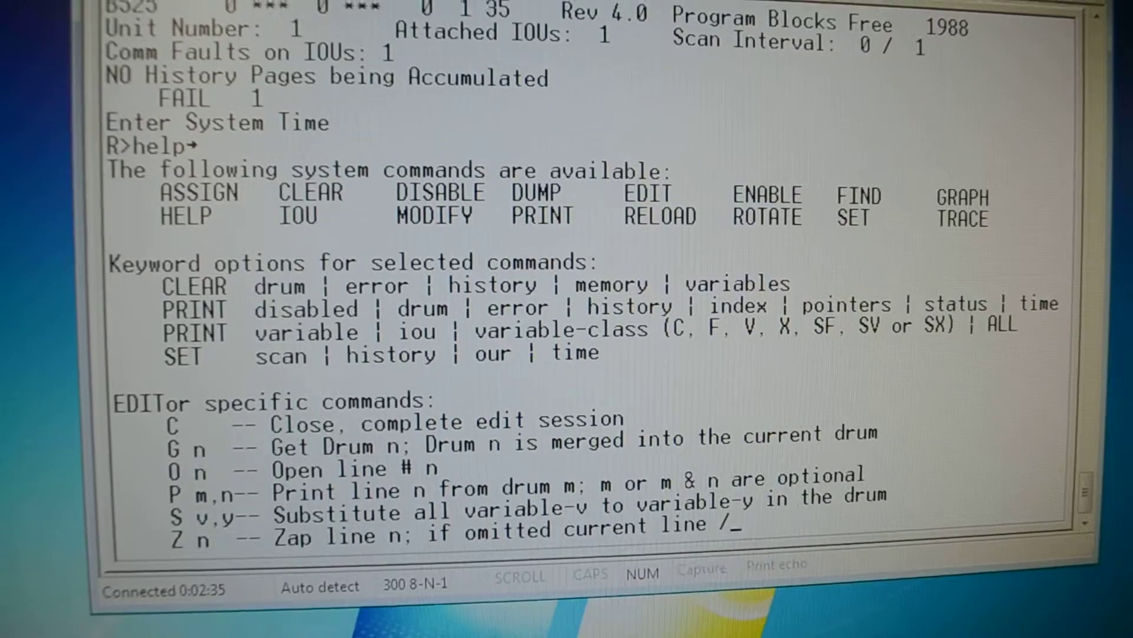
scroll("down", 3)
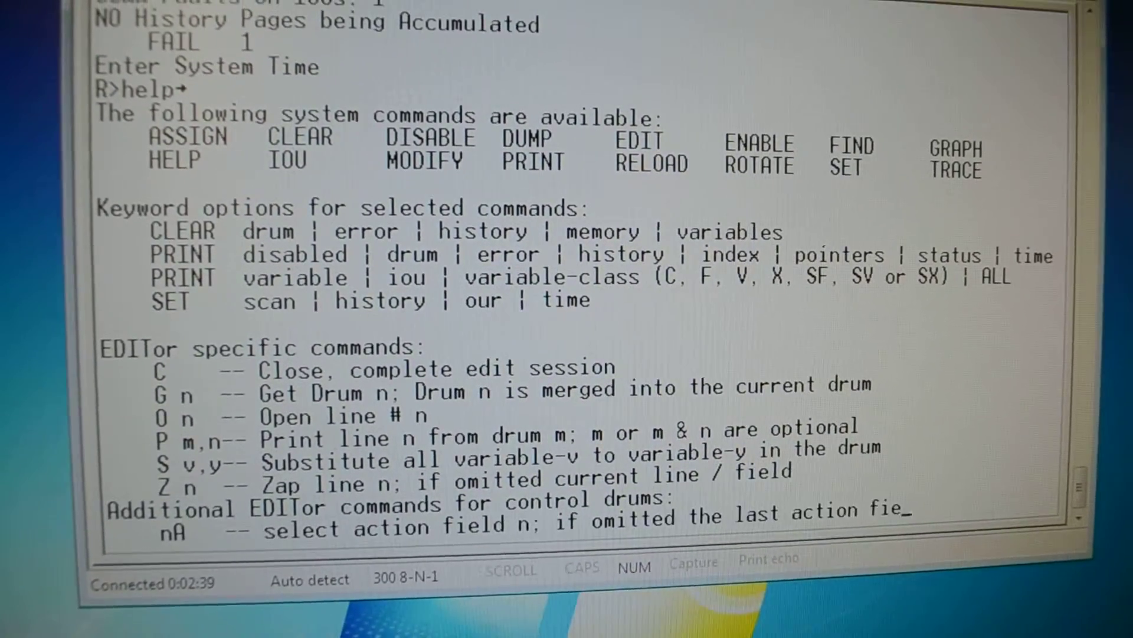
scroll("down", 3)
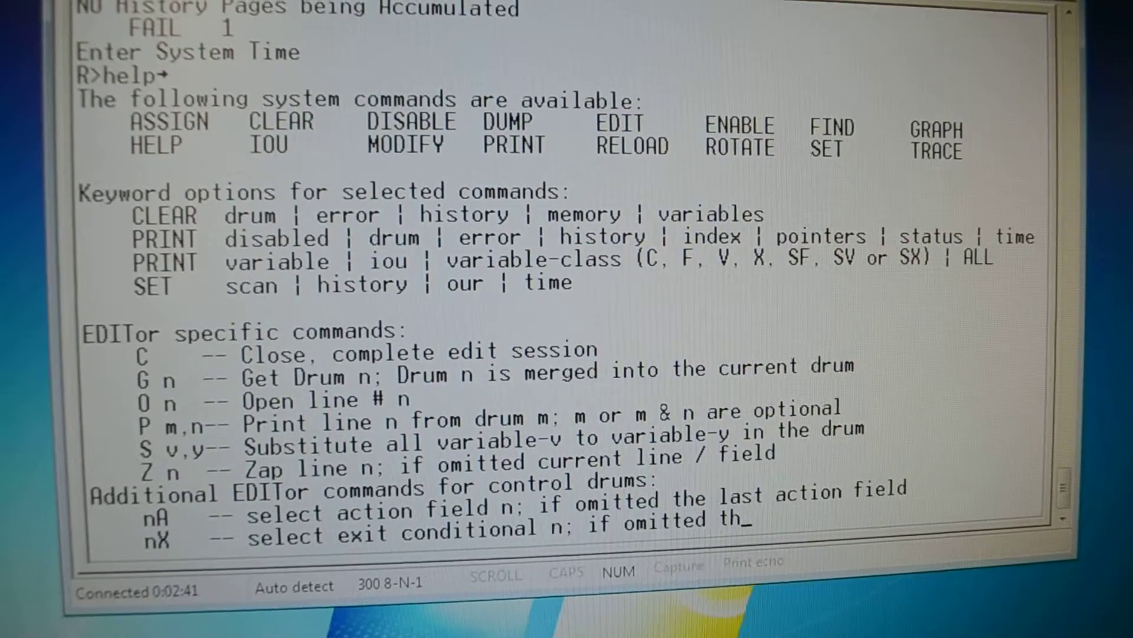
scroll("down", 3)
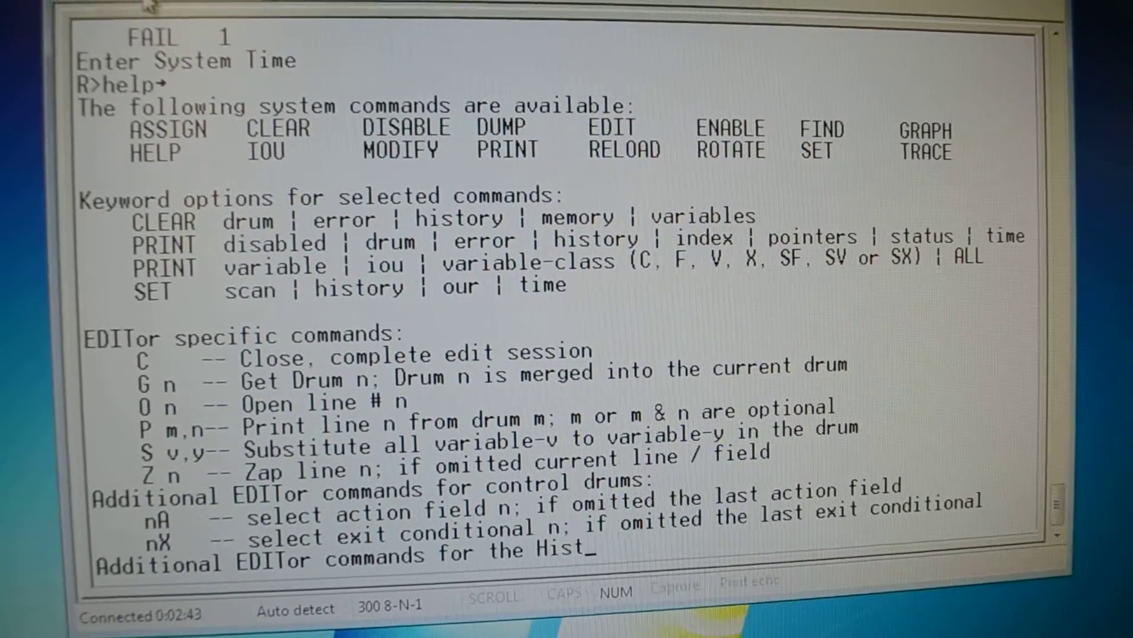
scroll("down", 3)
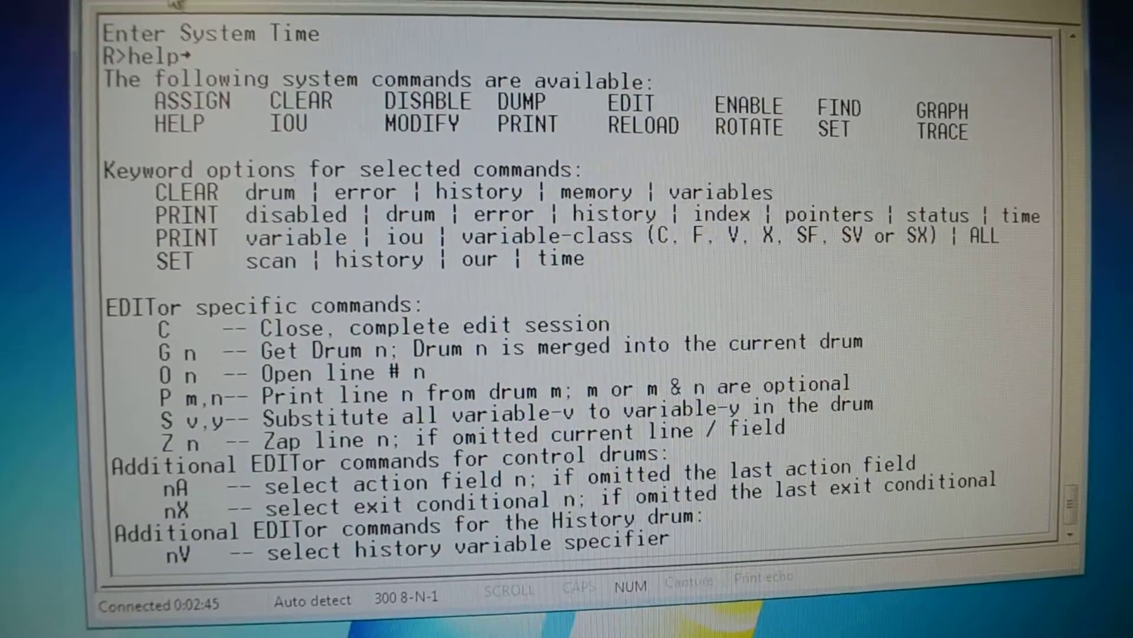